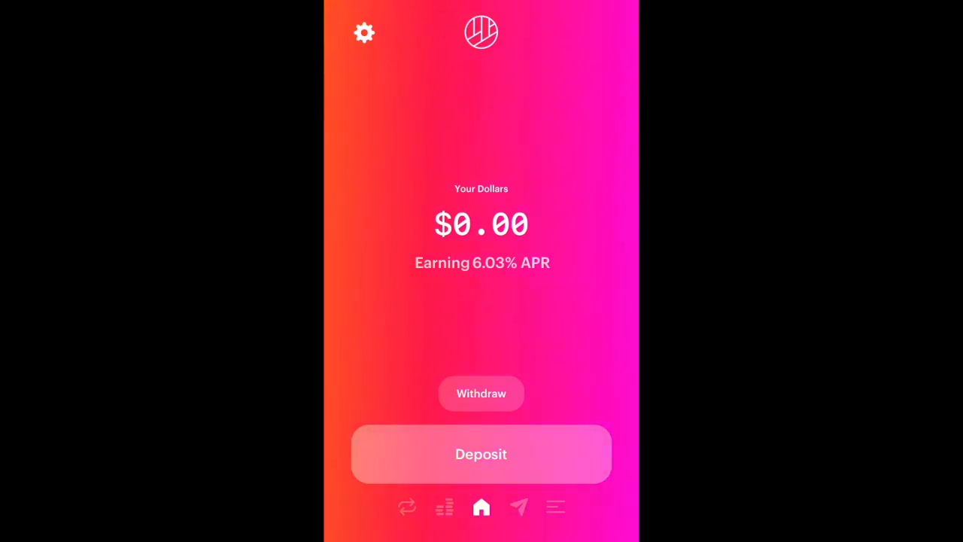
Start a deposit to reveal the wallet's debit card, Apple Pay and crypto address options.
{"action": "left_click", "coordinate": [481, 454]}
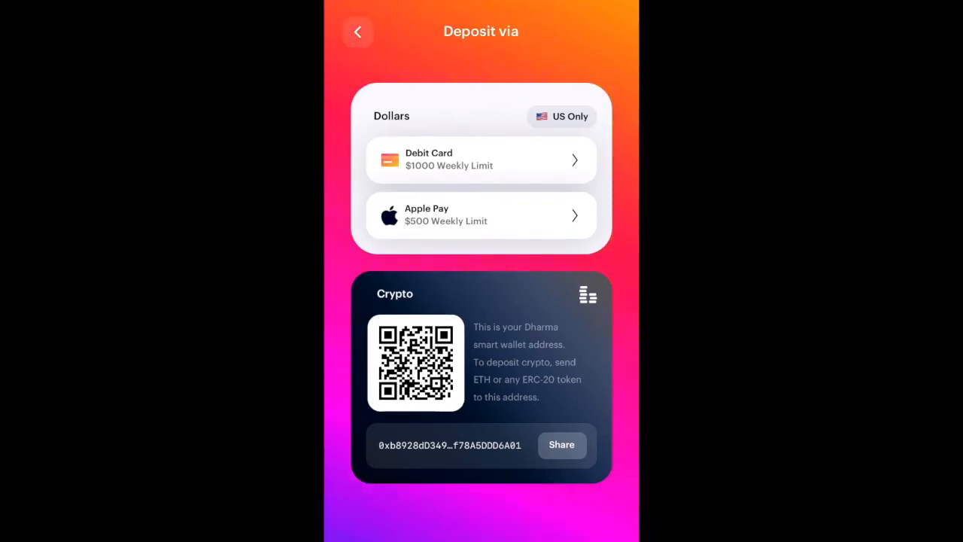
Share then dismiss the wallet address, and move to the ETH swap screen.
{"action": "left_click", "coordinate": [562, 445]}
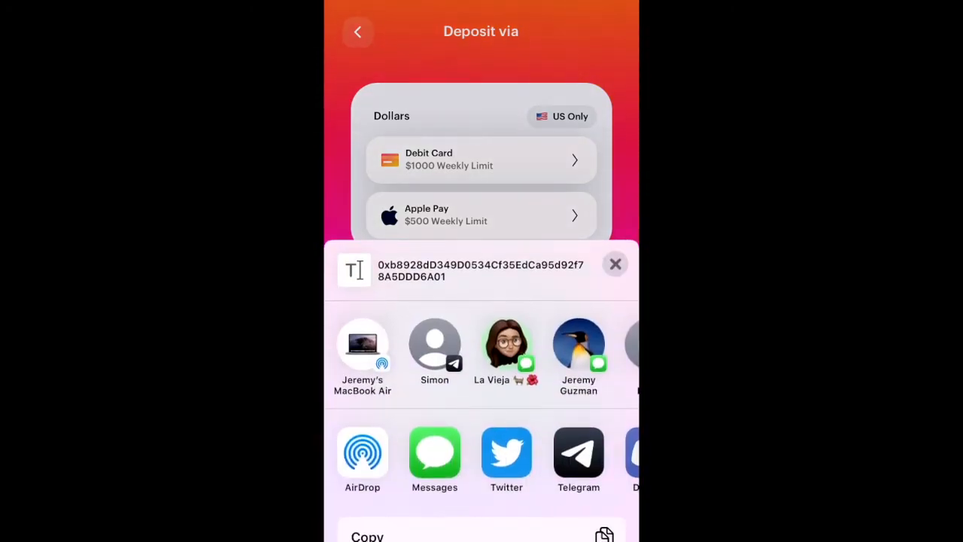
{"action": "left_click", "coordinate": [614, 264]}
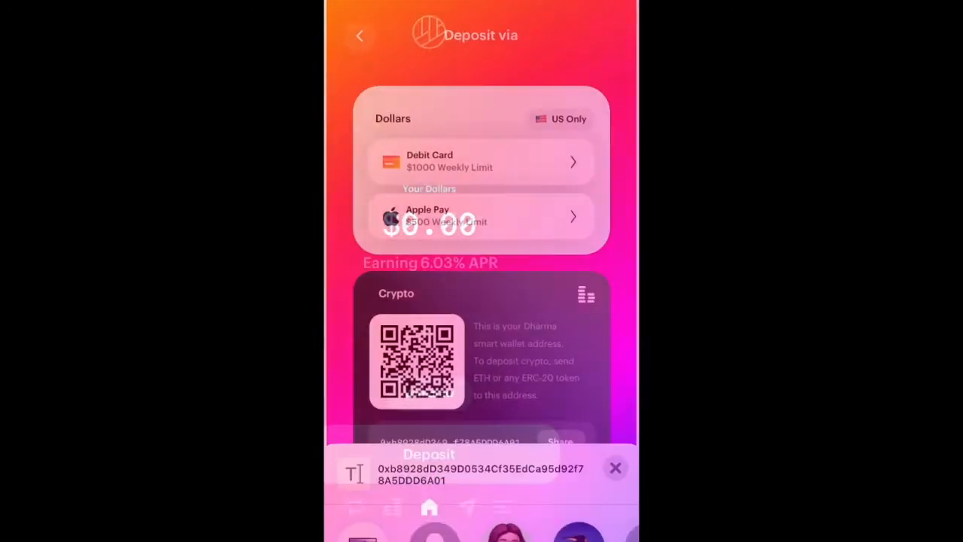
{"action": "left_click", "coordinate": [616, 468]}
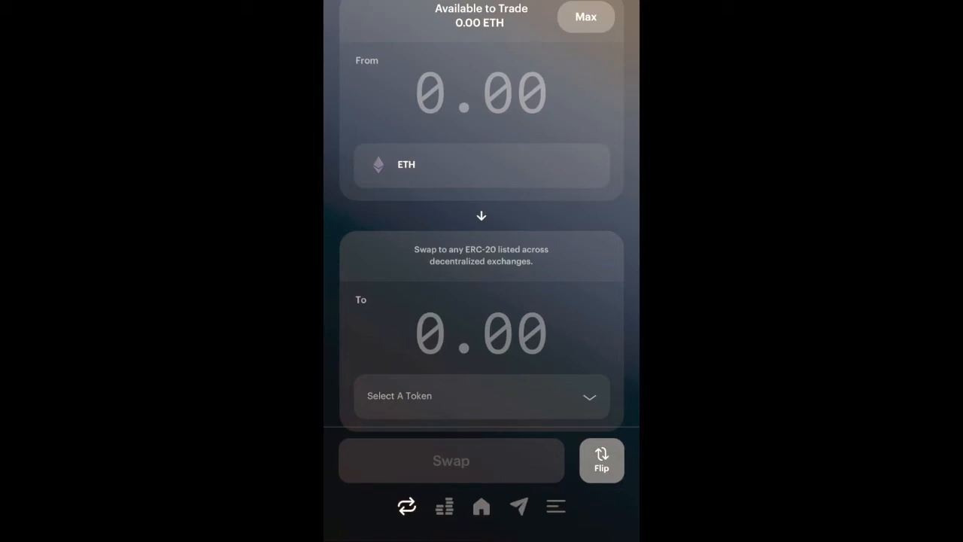
Search the token picker for Ampl, then pick Dai as the token to trade from.
{"action": "left_click", "coordinate": [481, 397]}
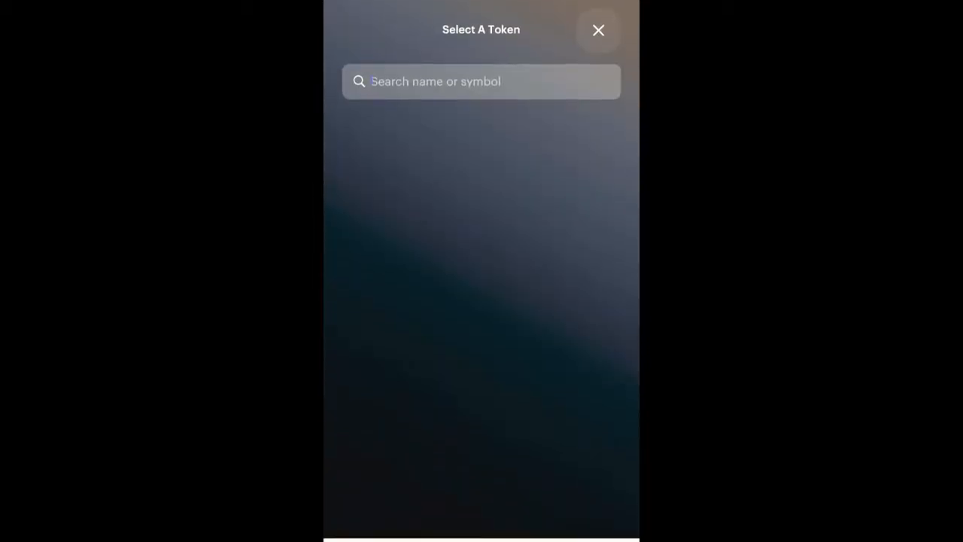
{"action": "left_click", "coordinate": [482, 82]}
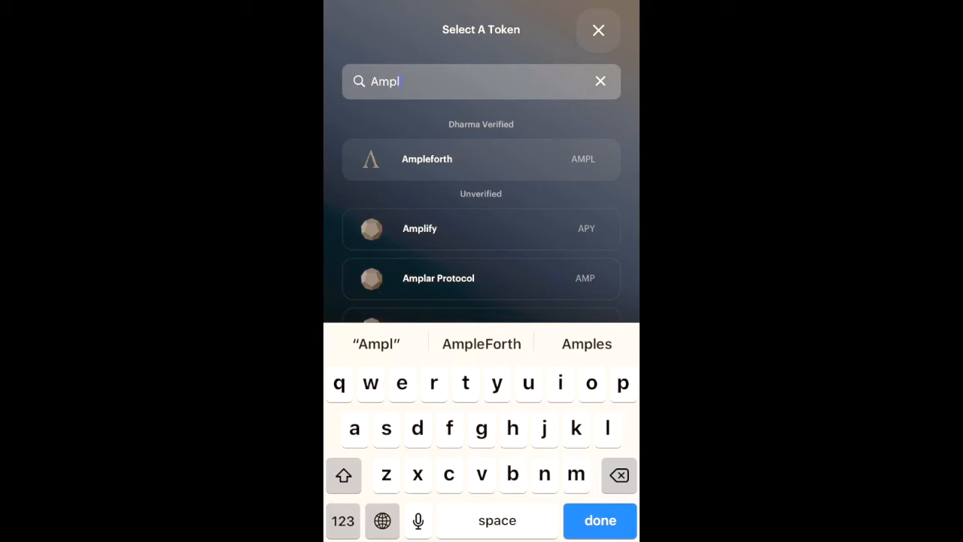
{"action": "left_click", "coordinate": [599, 30]}
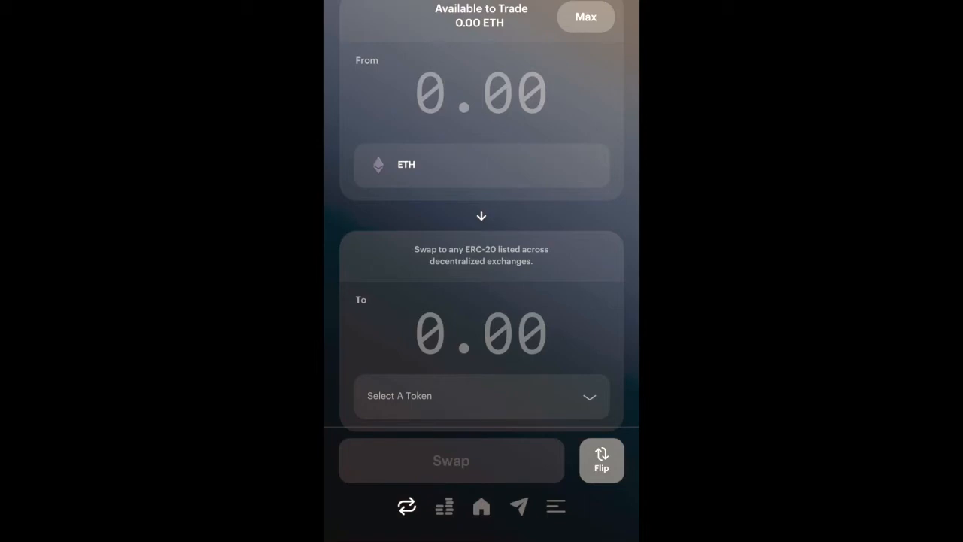
{"action": "left_click", "coordinate": [602, 461]}
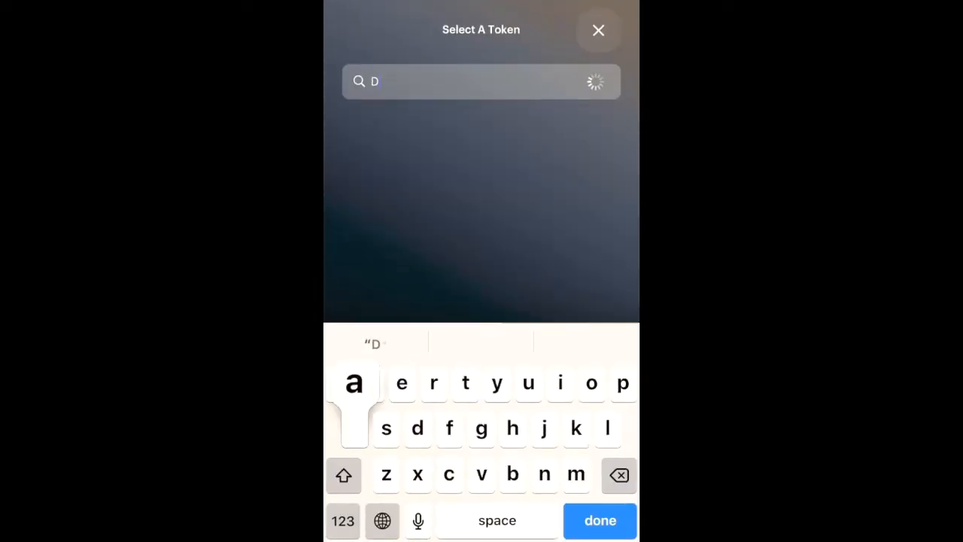
{"action": "type", "text": "ai"}
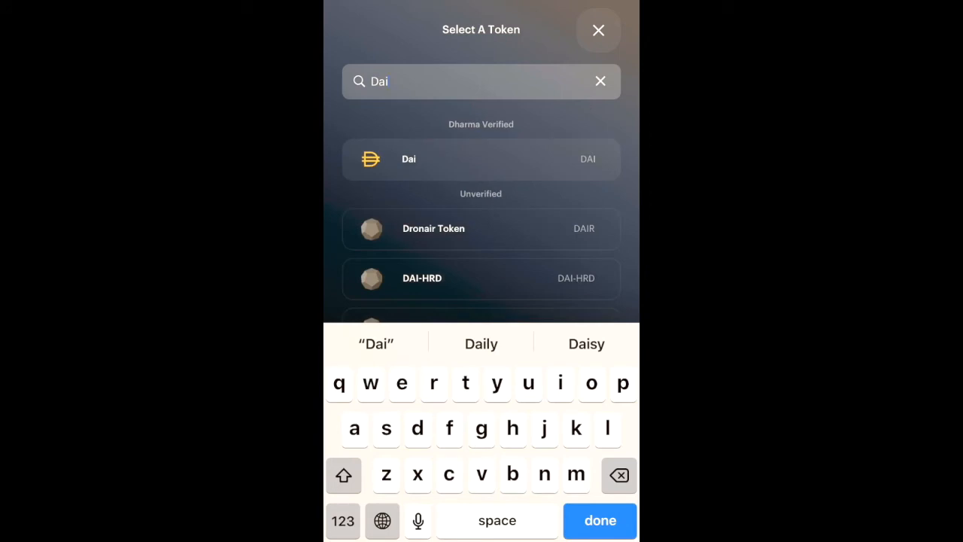
{"action": "left_click", "coordinate": [482, 160]}
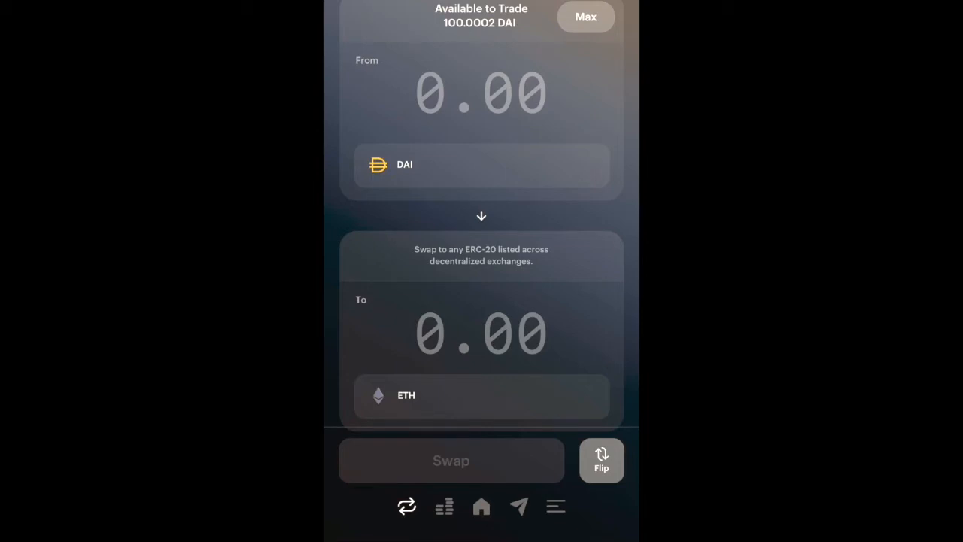
Enter 50 DAI and preview the swap for 0.132132 ETH, estimated $50.00 with no fees.
{"action": "left_click", "coordinate": [482, 92]}
{"action": "type", "text": "50"}
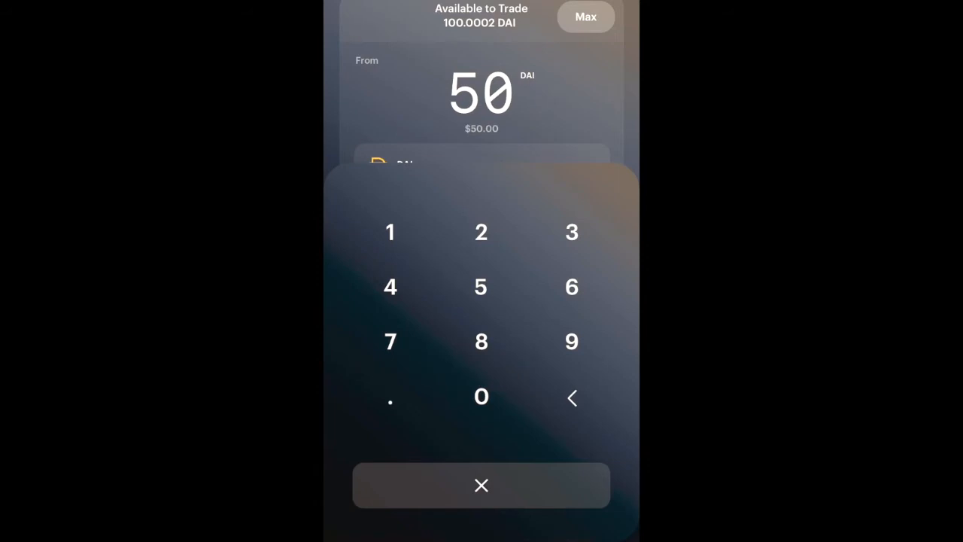
{"action": "left_click", "coordinate": [482, 485]}
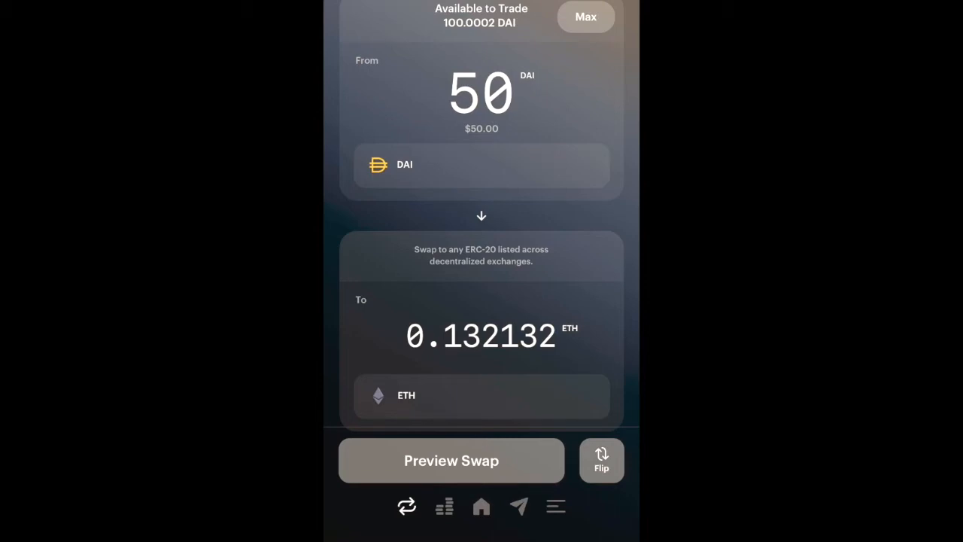
{"action": "left_click", "coordinate": [451, 461]}
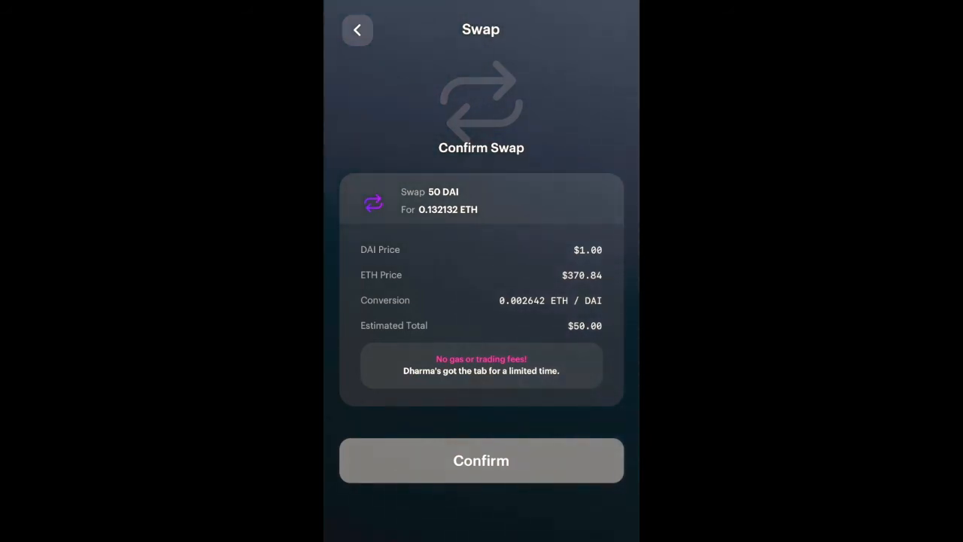
Confirm the 50 DAI swap, view the new ETH balance and return to the crypto portfolio.
{"action": "left_click", "coordinate": [482, 460]}
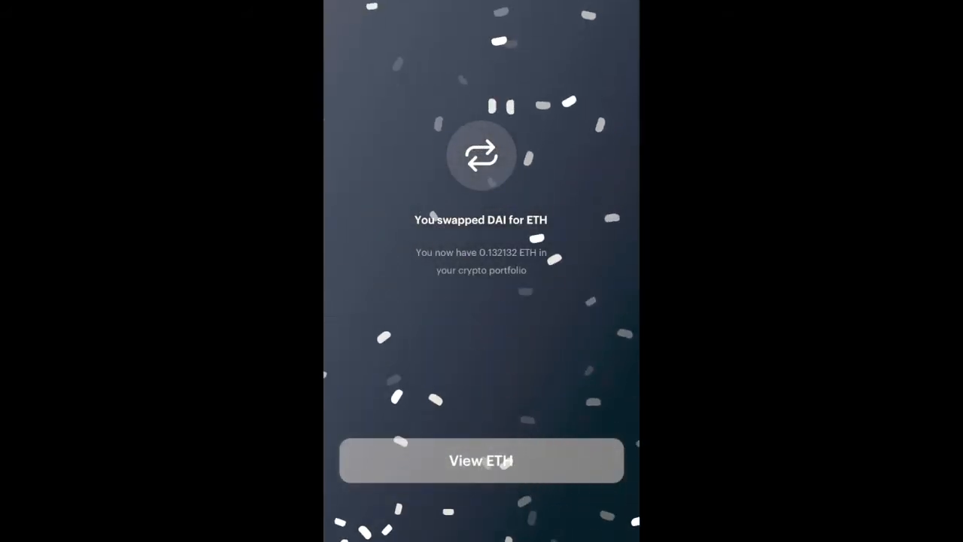
{"action": "left_click", "coordinate": [482, 461]}
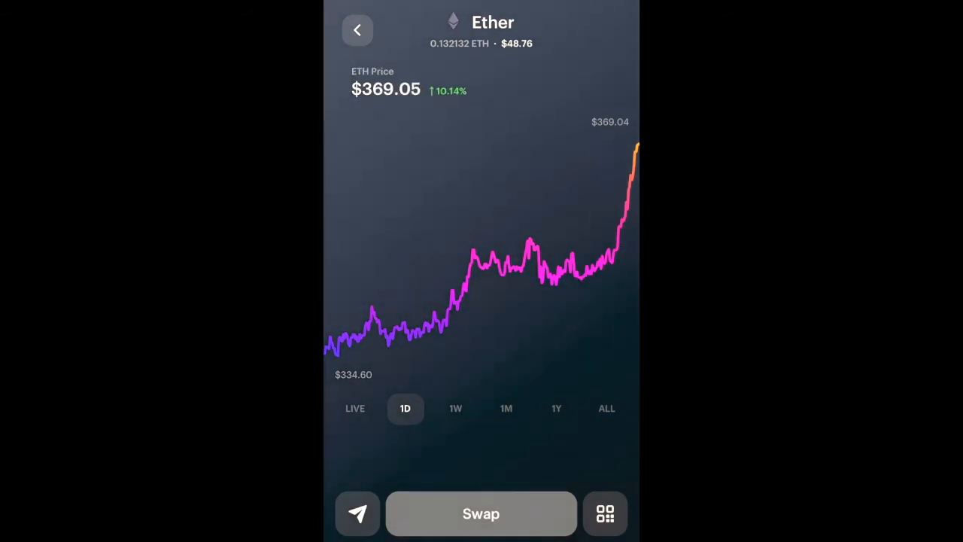
{"action": "left_click", "coordinate": [358, 30]}
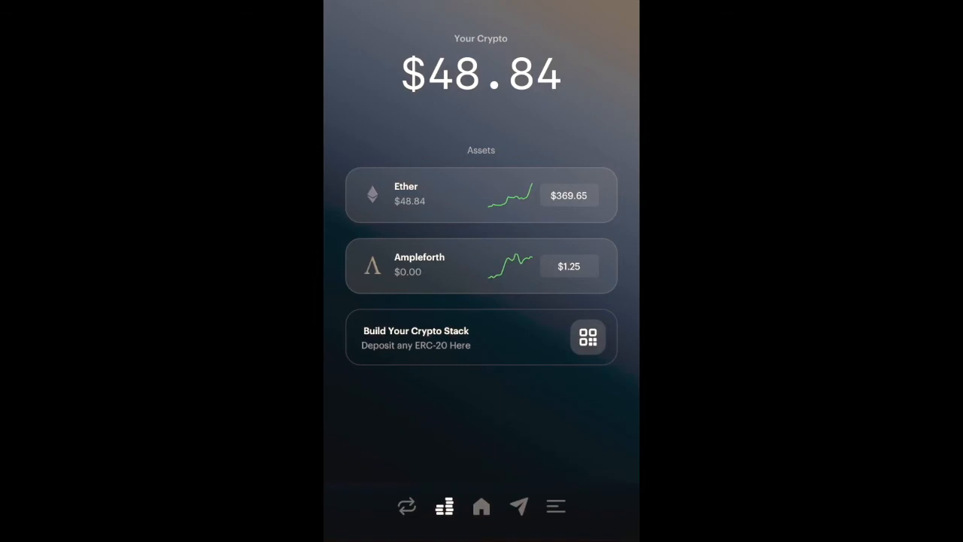
Preview and confirm a second 50 DAI-for-ETH swap, reaching 0.264264 ETH.
{"action": "left_click", "coordinate": [406, 506]}
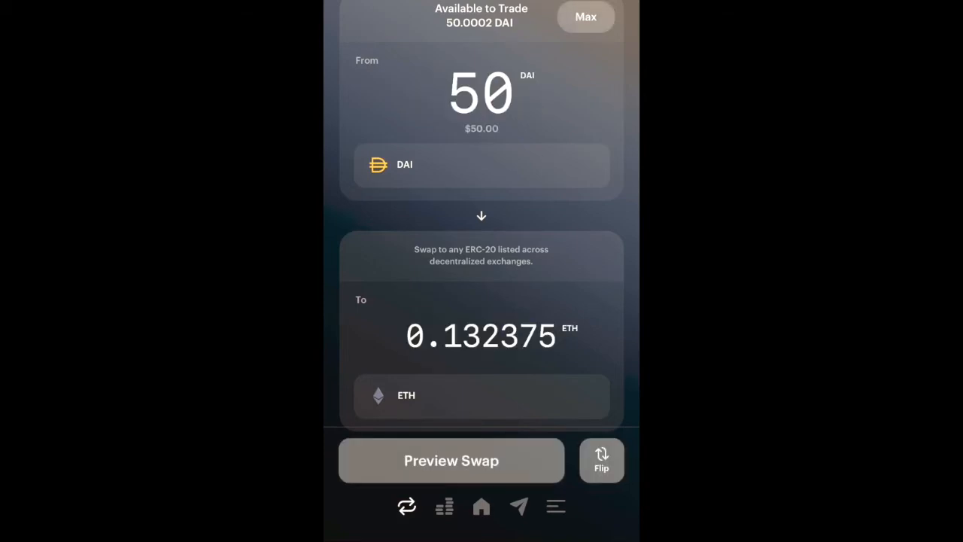
{"action": "left_click", "coordinate": [452, 461]}
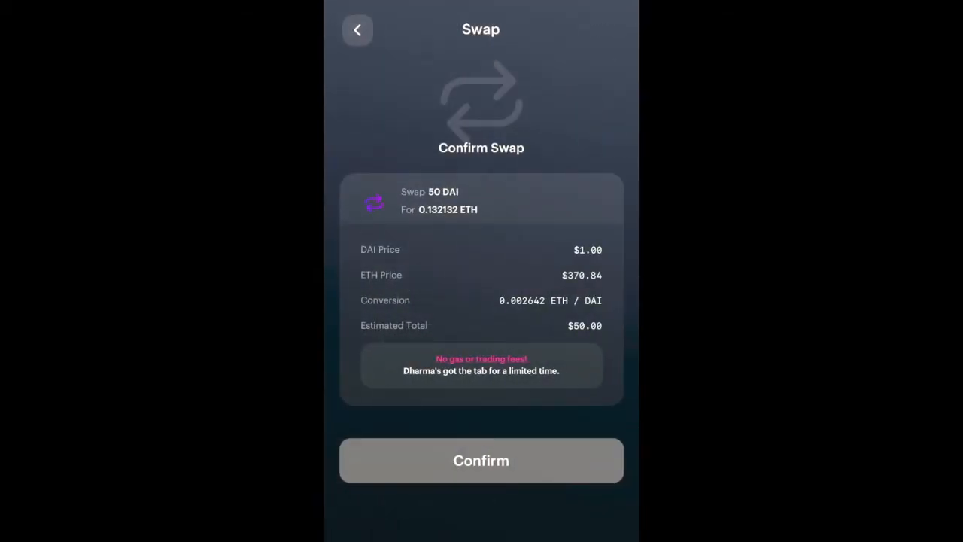
{"action": "left_click", "coordinate": [482, 461]}
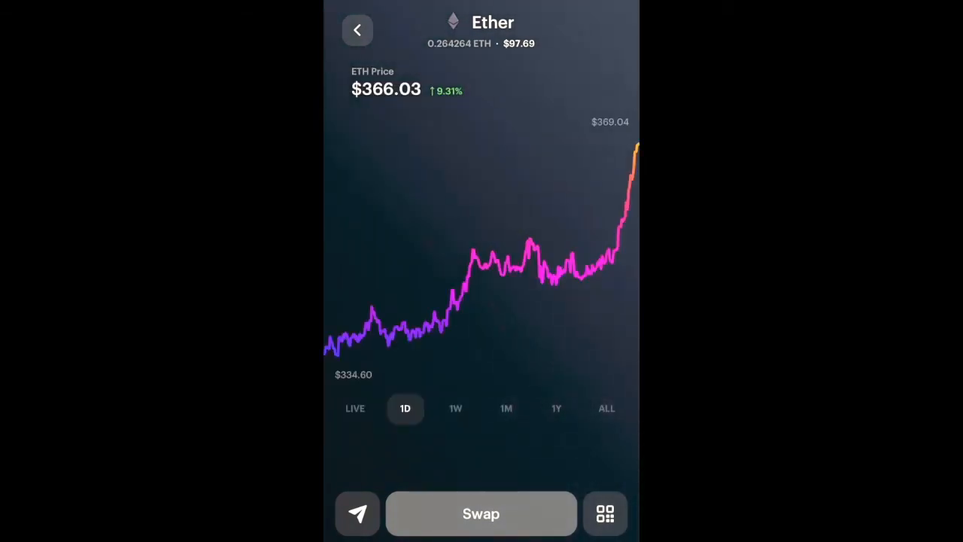
From the Ether balance, enter 0.13 ETH, preview and confirm the swap into 37.359 AMPL.
{"action": "left_click", "coordinate": [482, 514]}
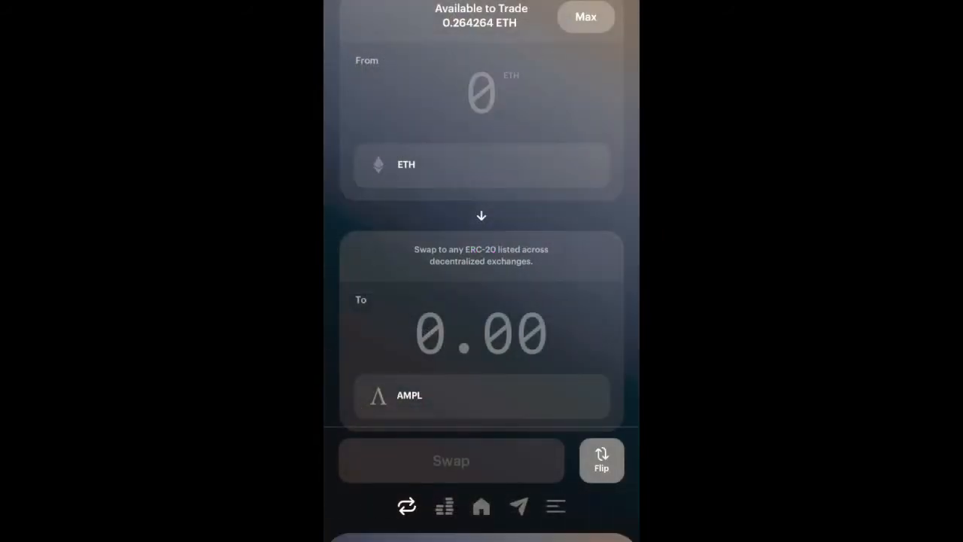
{"action": "left_click", "coordinate": [481, 94]}
{"action": "type", "text": "0.13"}
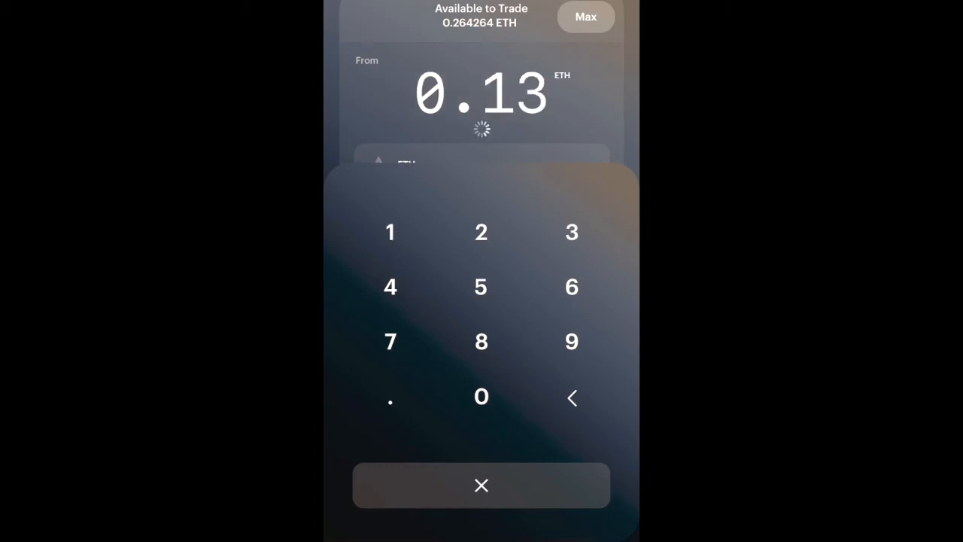
{"action": "left_click", "coordinate": [482, 485]}
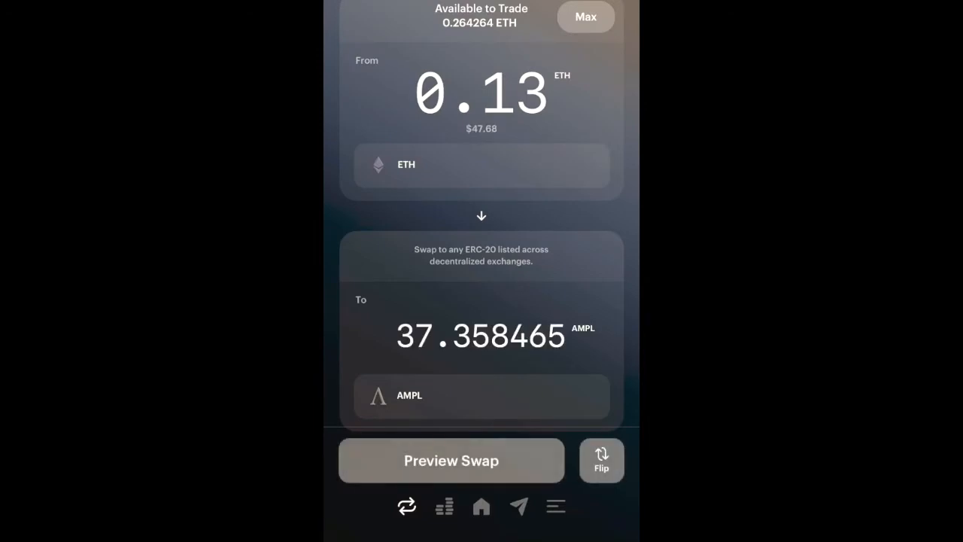
{"action": "left_click", "coordinate": [452, 461]}
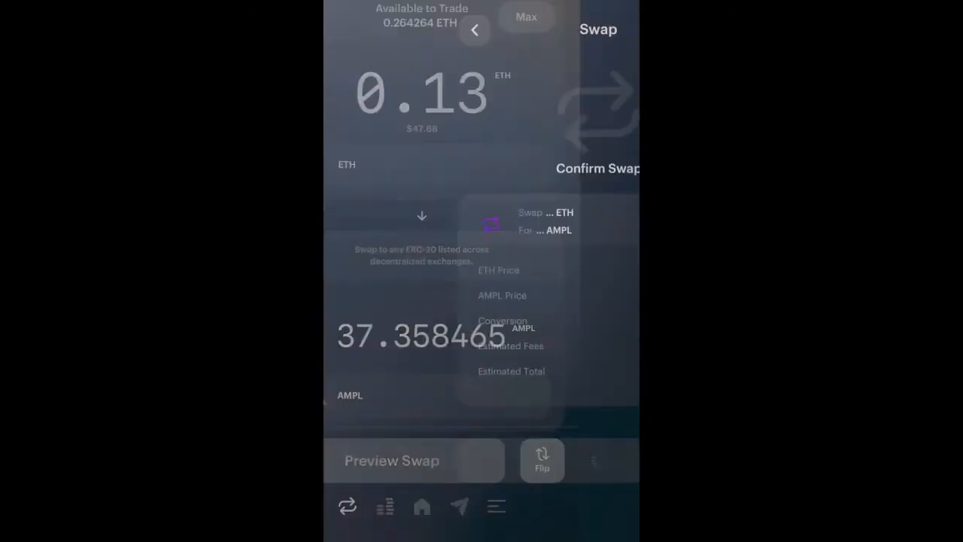
{"action": "left_click", "coordinate": [392, 460]}
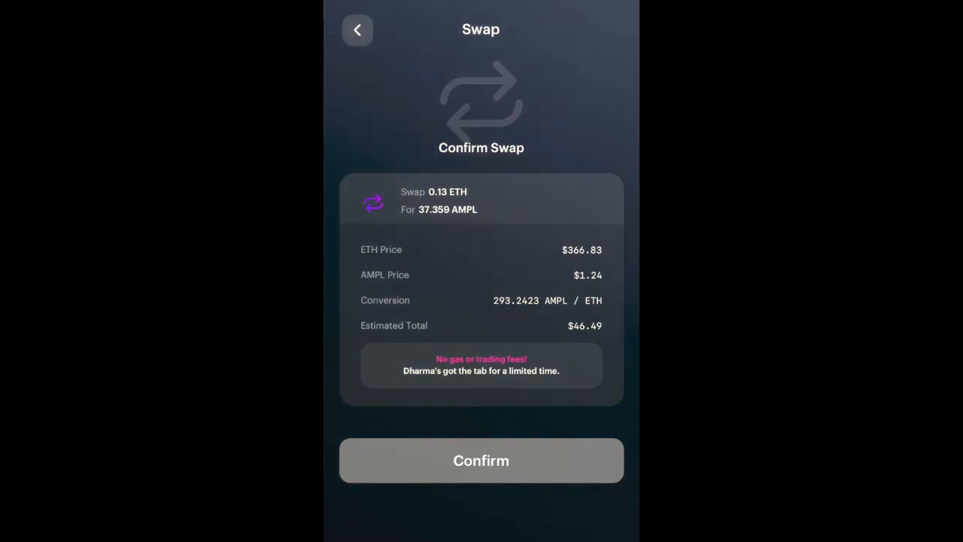
{"action": "left_click", "coordinate": [482, 461]}
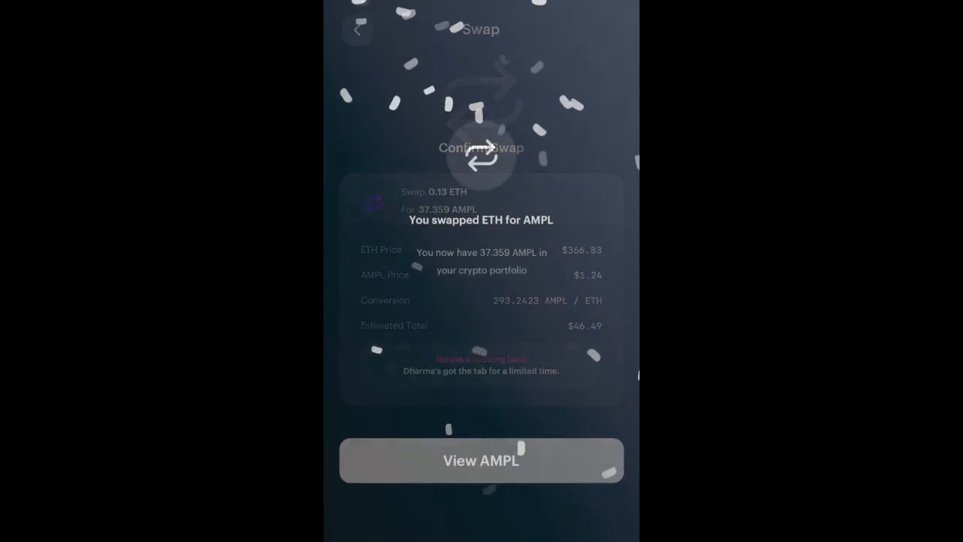
View the 37.359 AMPL holding worth $46.49, then return to the portfolio.
{"action": "left_click", "coordinate": [482, 460]}
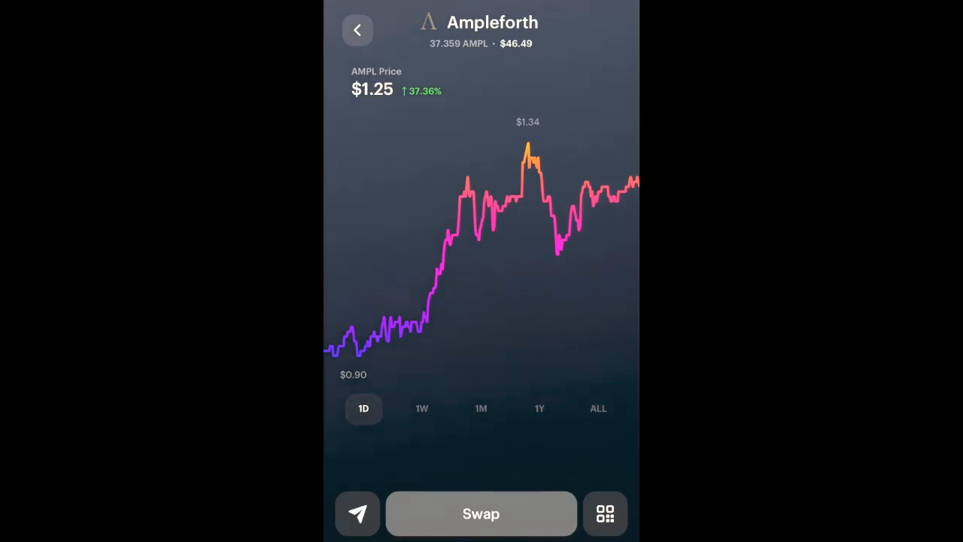
{"action": "left_click", "coordinate": [358, 31]}
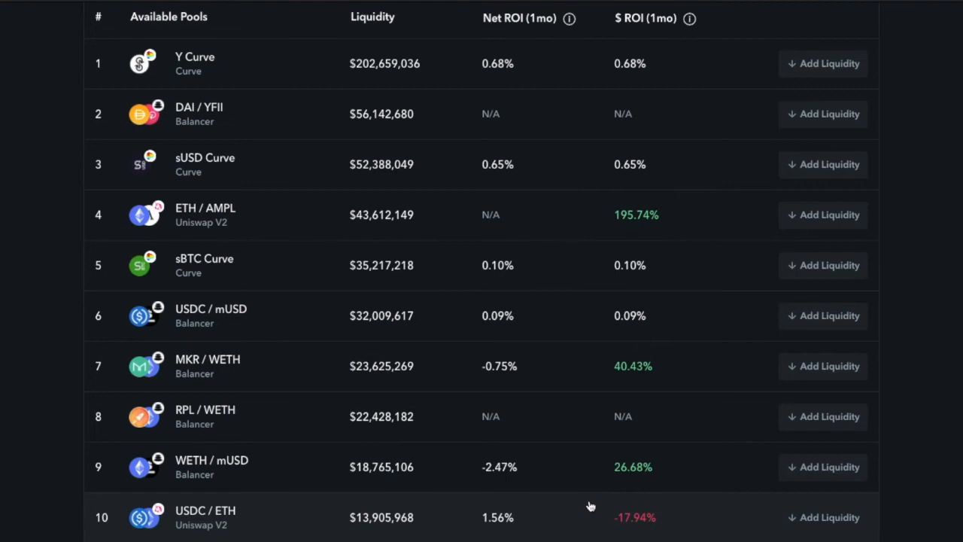
{"action": "mouse_move", "coordinate": [263, 215]}
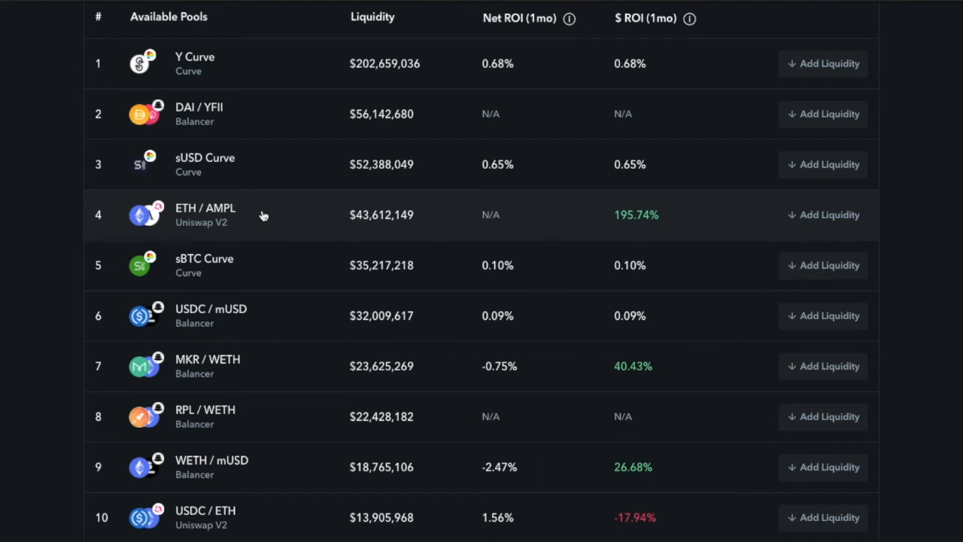
{"action": "mouse_move", "coordinate": [217, 214]}
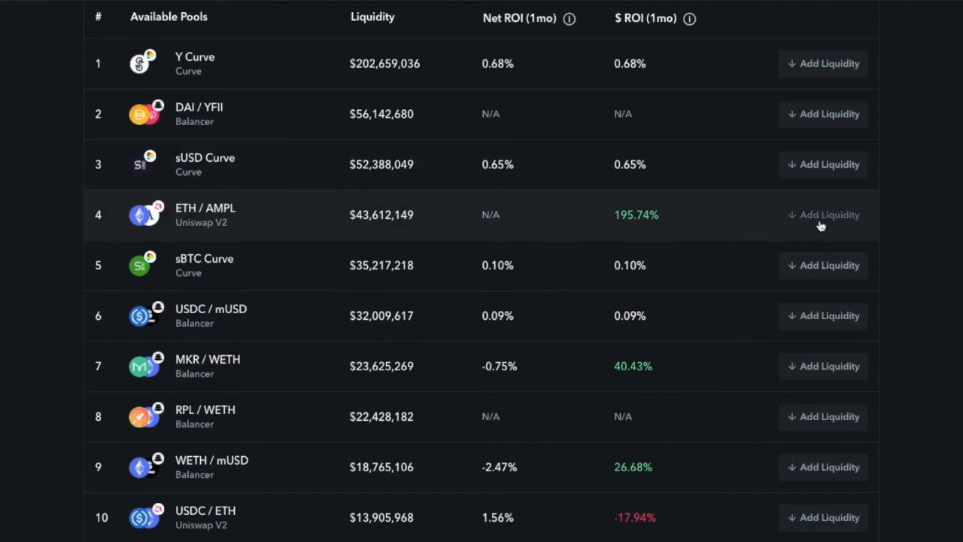
Add liquidity to ETH / AMPL paying the full 37.3590 AMPL balance with fast gas, then confirm.
{"action": "left_click", "coordinate": [822, 214]}
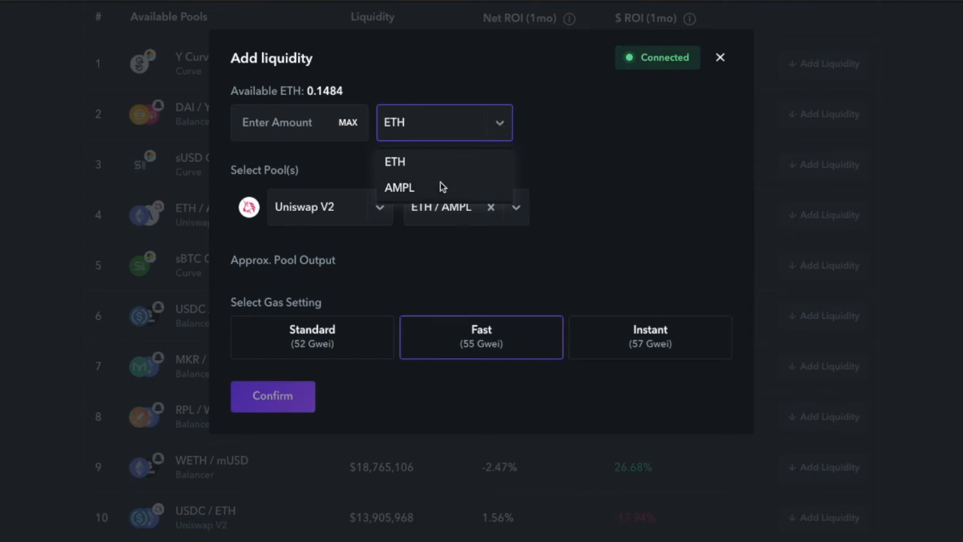
{"action": "left_click", "coordinate": [401, 187]}
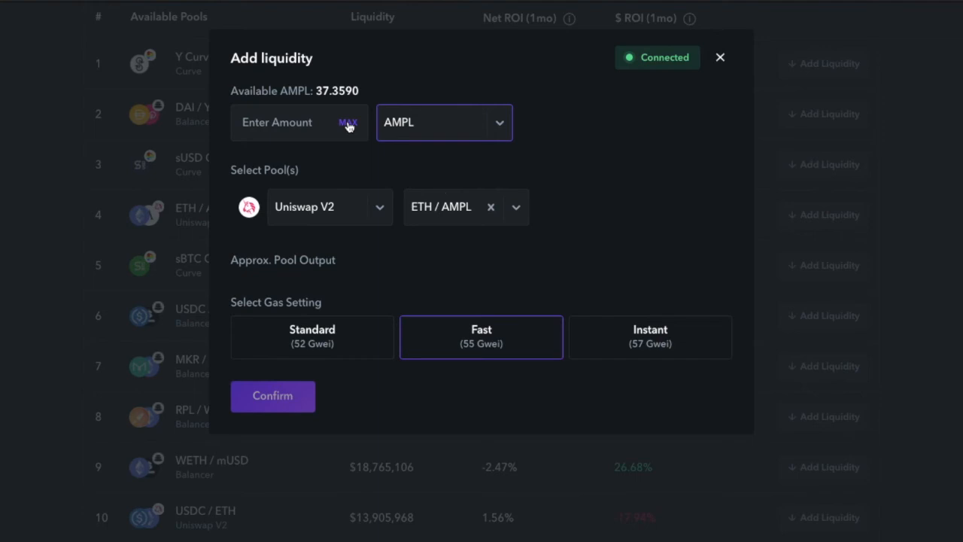
{"action": "left_click", "coordinate": [348, 122]}
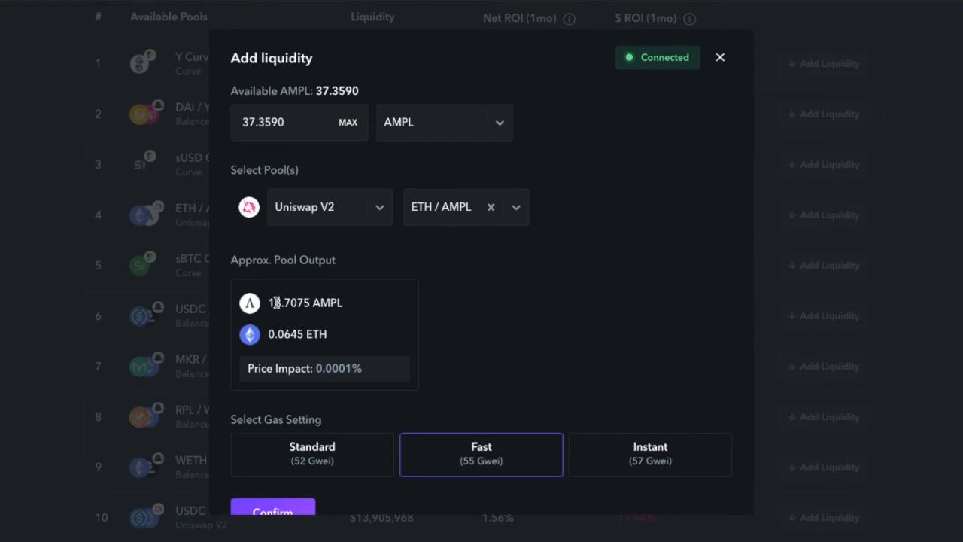
{"action": "mouse_move", "coordinate": [346, 358]}
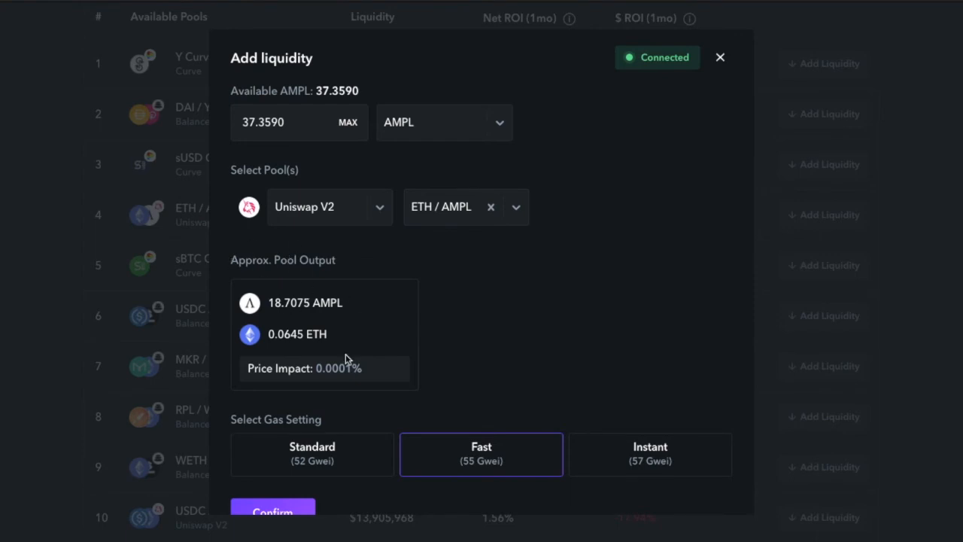
{"action": "mouse_move", "coordinate": [370, 369]}
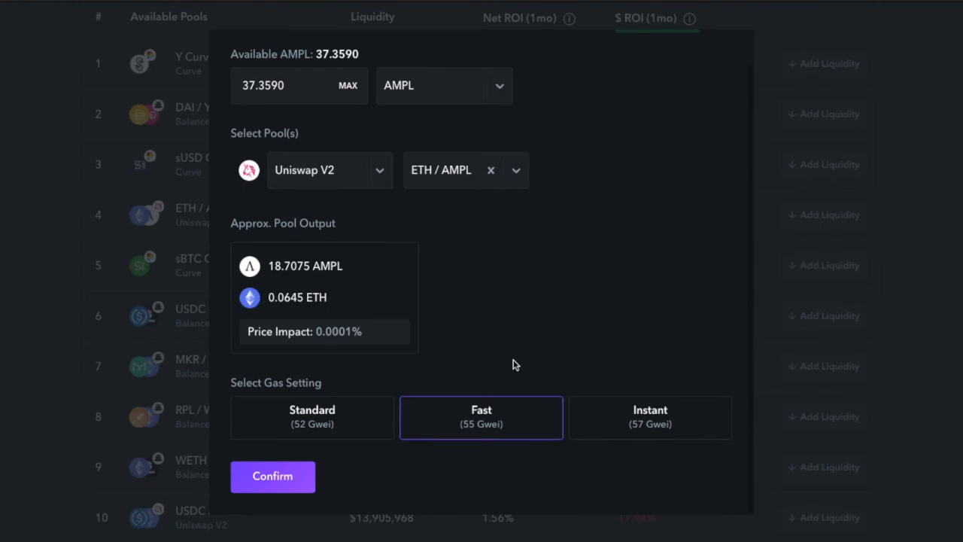
{"action": "mouse_move", "coordinate": [424, 436]}
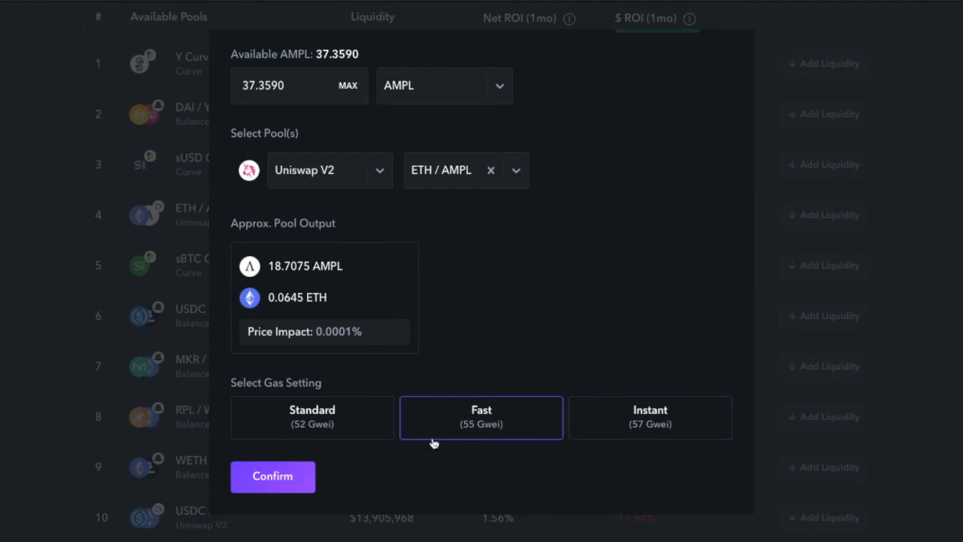
{"action": "mouse_move", "coordinate": [450, 414]}
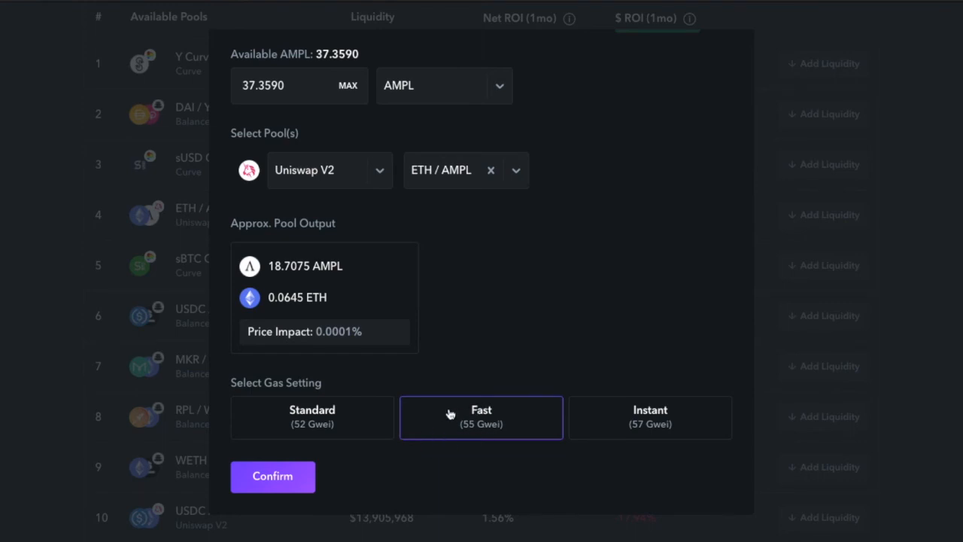
{"action": "left_click", "coordinate": [273, 476]}
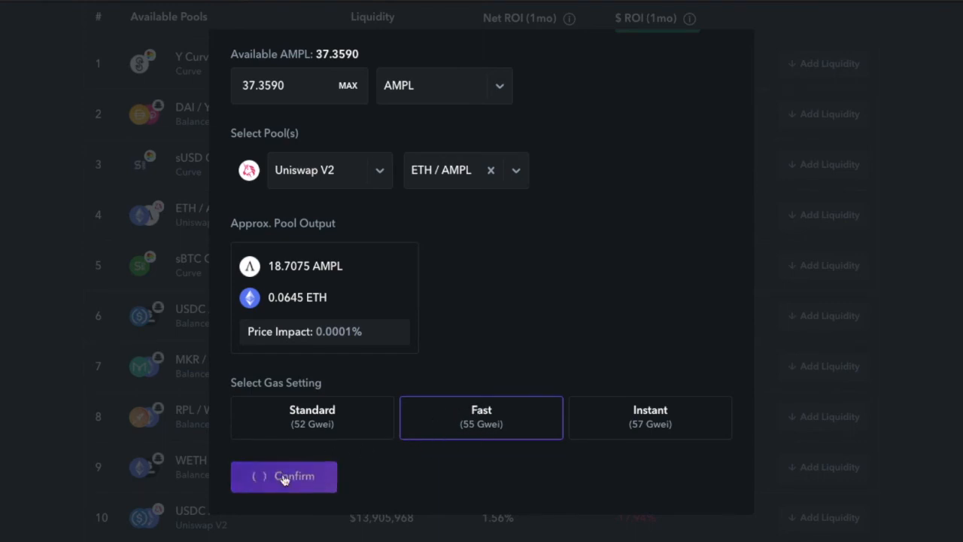
{"action": "left_click", "coordinate": [283, 476]}
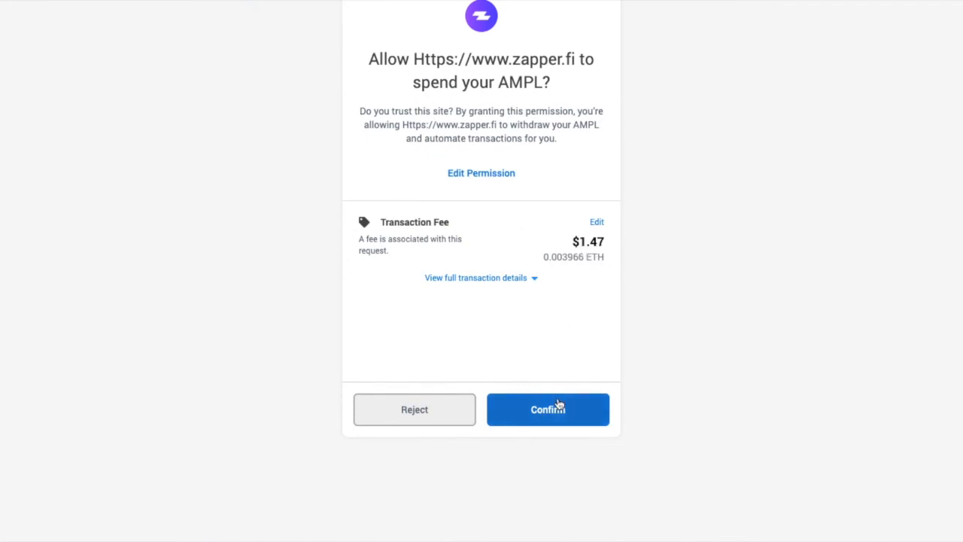
Confirm the AMPL spending permission and the liquidity contract interaction in MetaMask.
{"action": "left_click", "coordinate": [548, 409]}
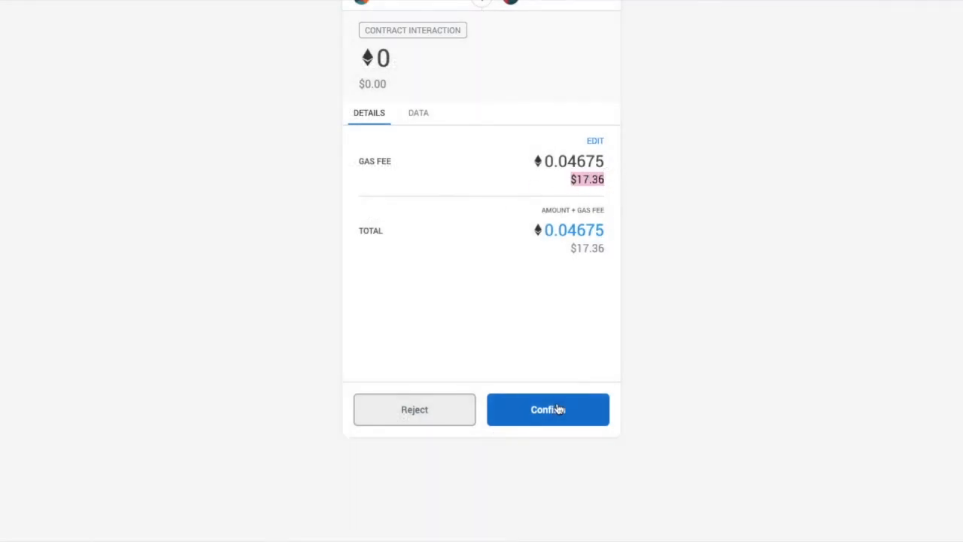
{"action": "left_click", "coordinate": [548, 409]}
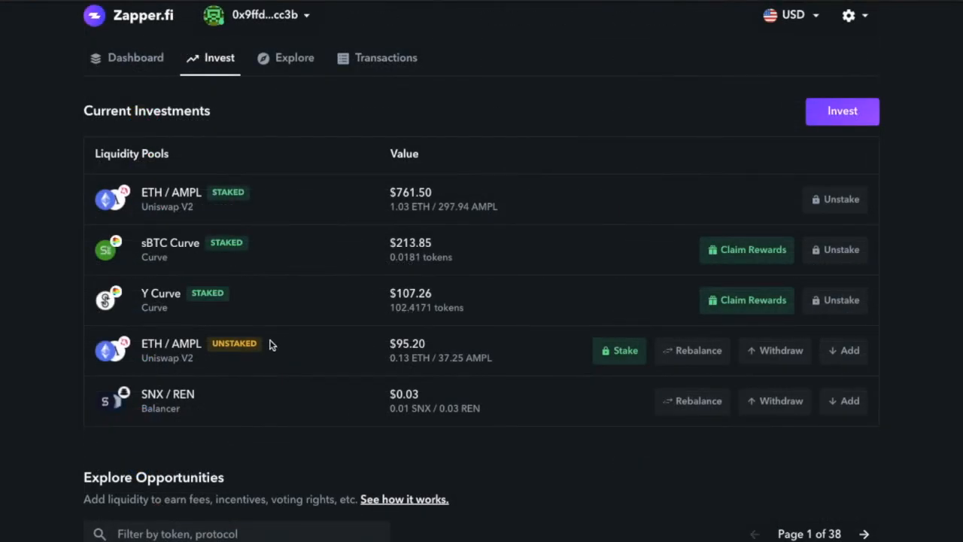
{"action": "mouse_move", "coordinate": [304, 355]}
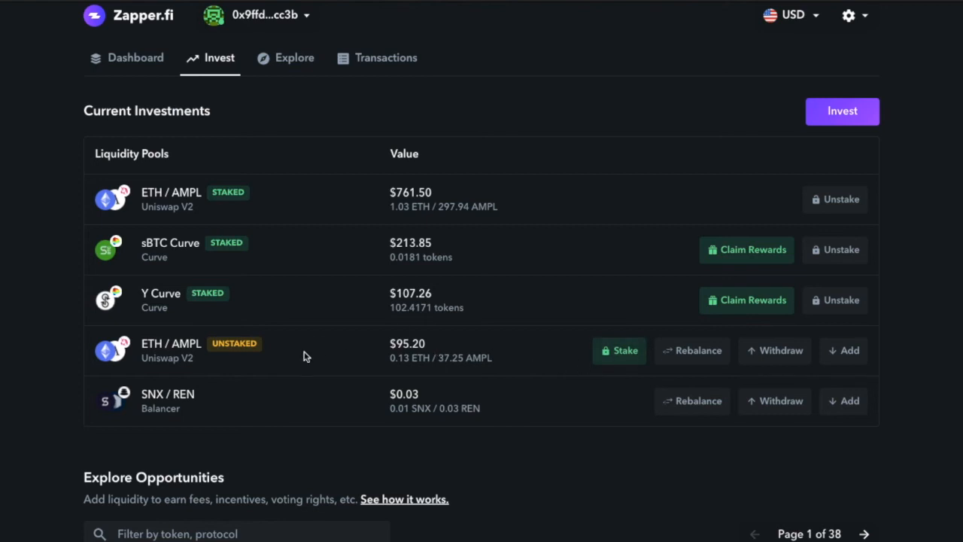
{"action": "mouse_move", "coordinate": [479, 361]}
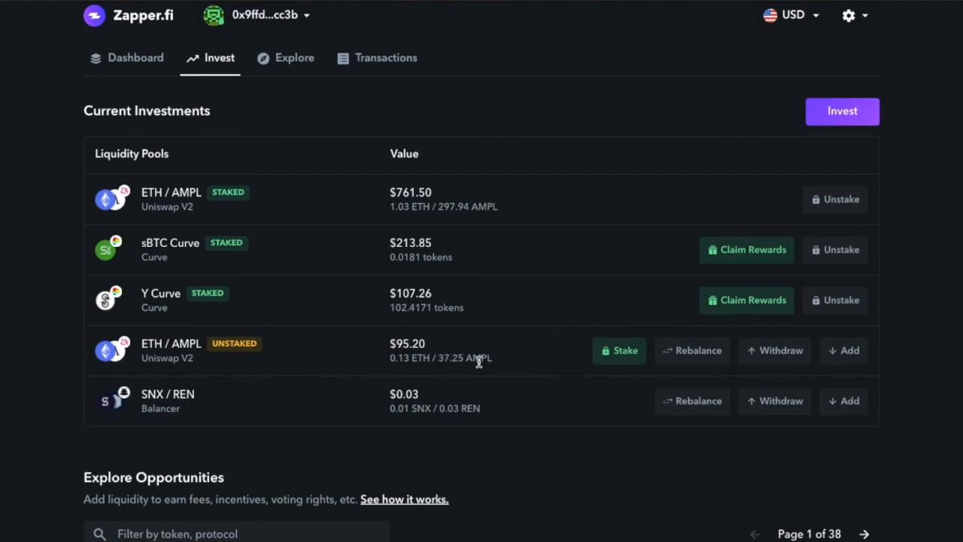
{"action": "mouse_move", "coordinate": [416, 382]}
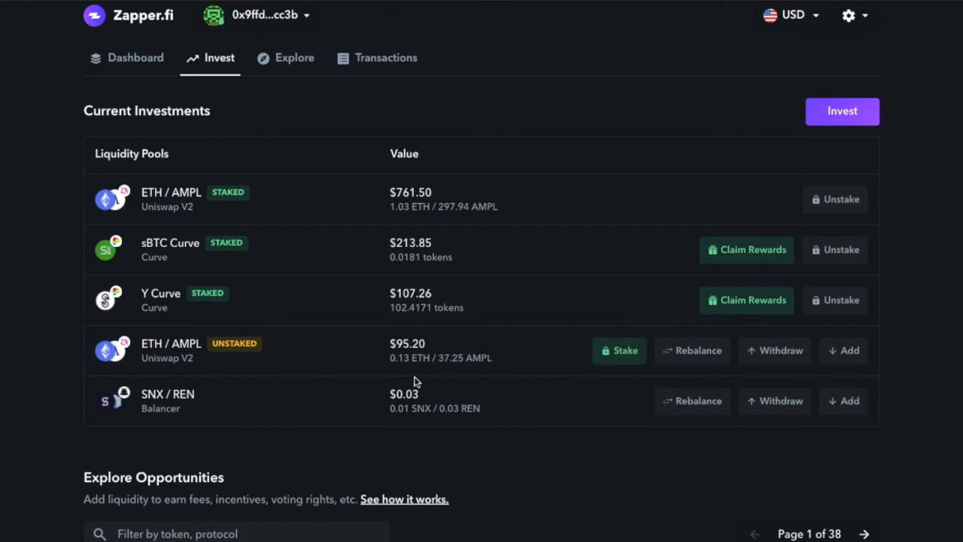
{"action": "double_click", "coordinate": [407, 344]}
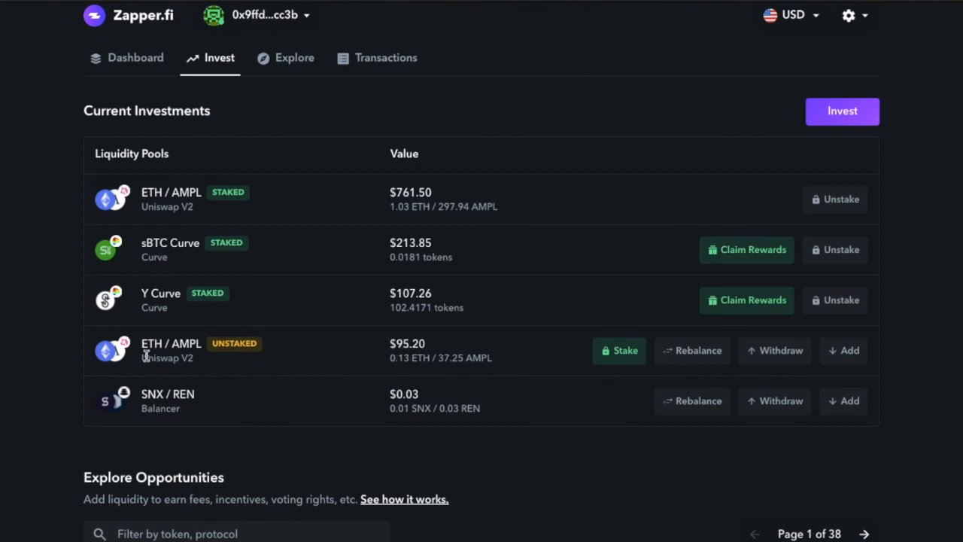
{"action": "mouse_move", "coordinate": [399, 359]}
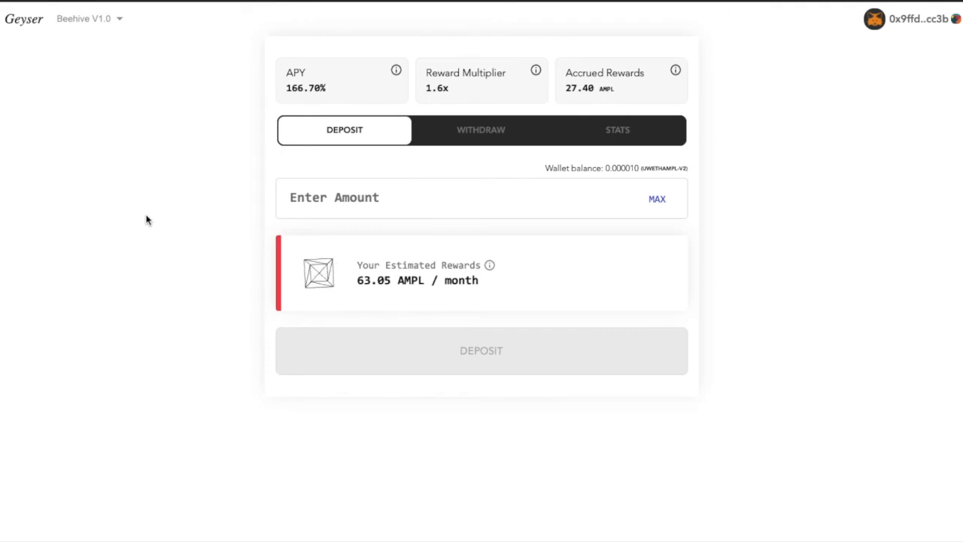
Review the geyser Stats and fill the full 0.0000100862 LP token balance via MAX.
{"action": "left_click", "coordinate": [617, 130]}
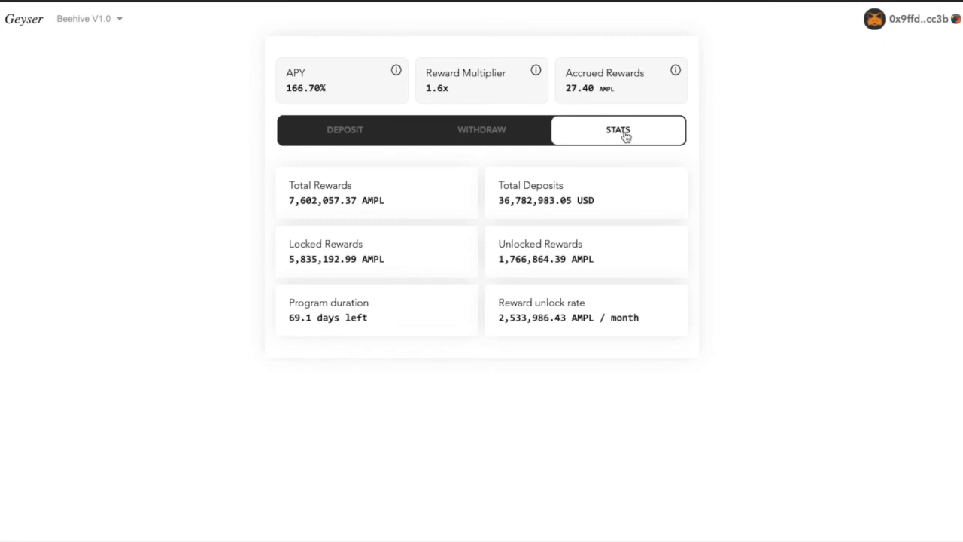
{"action": "left_click", "coordinate": [345, 130]}
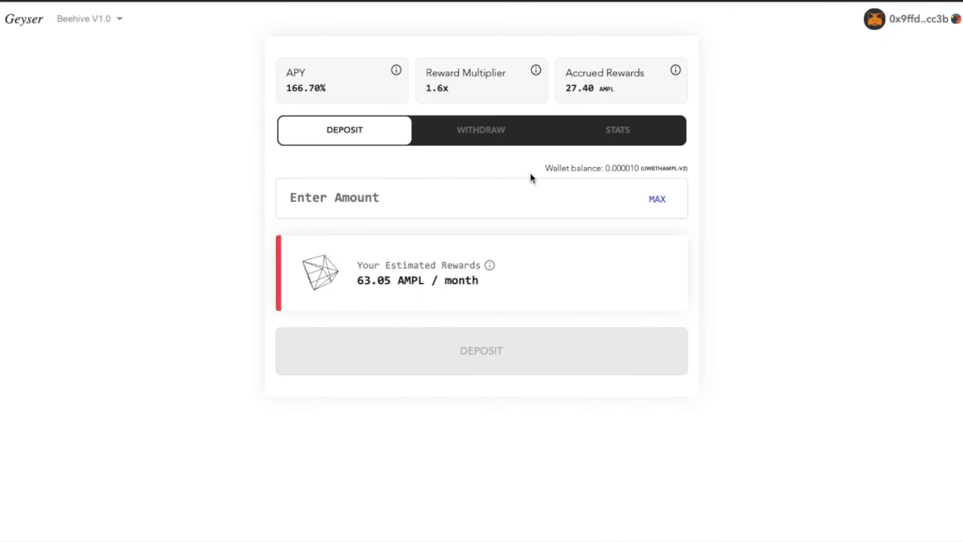
{"action": "left_click", "coordinate": [656, 199]}
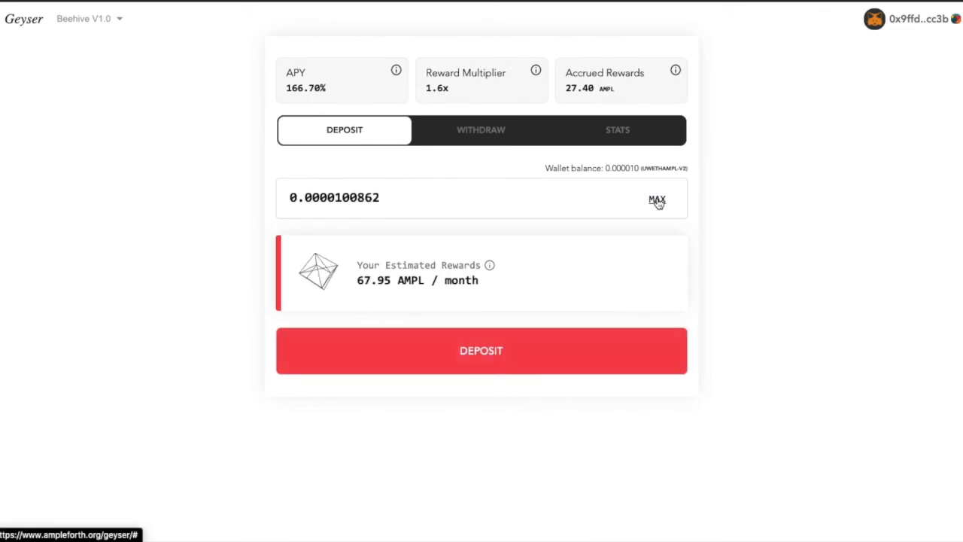
{"action": "mouse_move", "coordinate": [494, 289]}
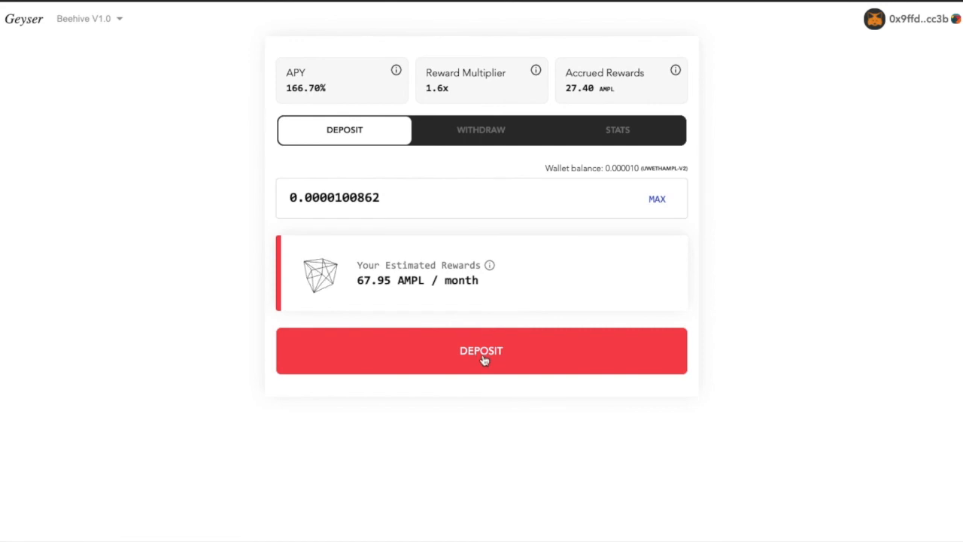
Deposit the LP tokens, confirm the stake in MetaMask and dismiss the success screen.
{"action": "left_click", "coordinate": [481, 349]}
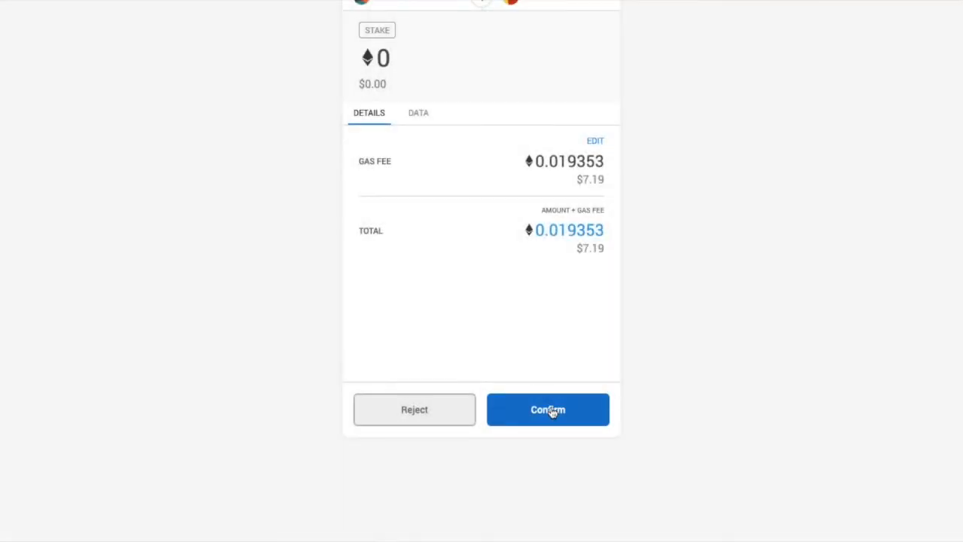
{"action": "left_click", "coordinate": [548, 410]}
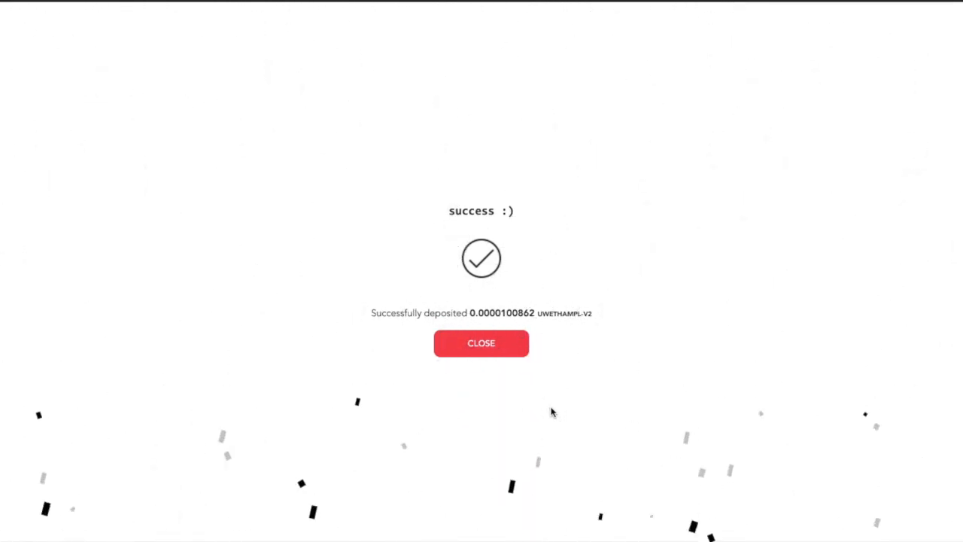
{"action": "left_click", "coordinate": [482, 343]}
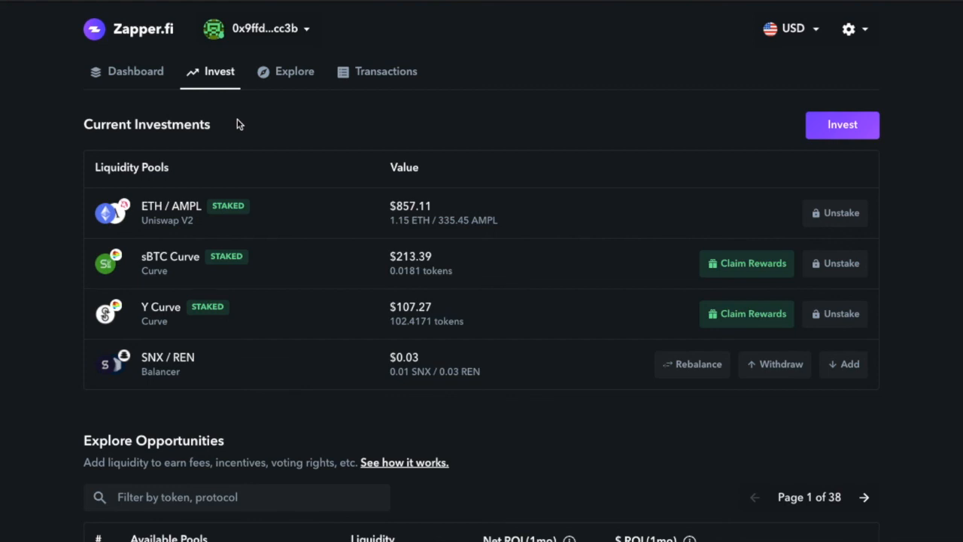
{"action": "mouse_move", "coordinate": [412, 203]}
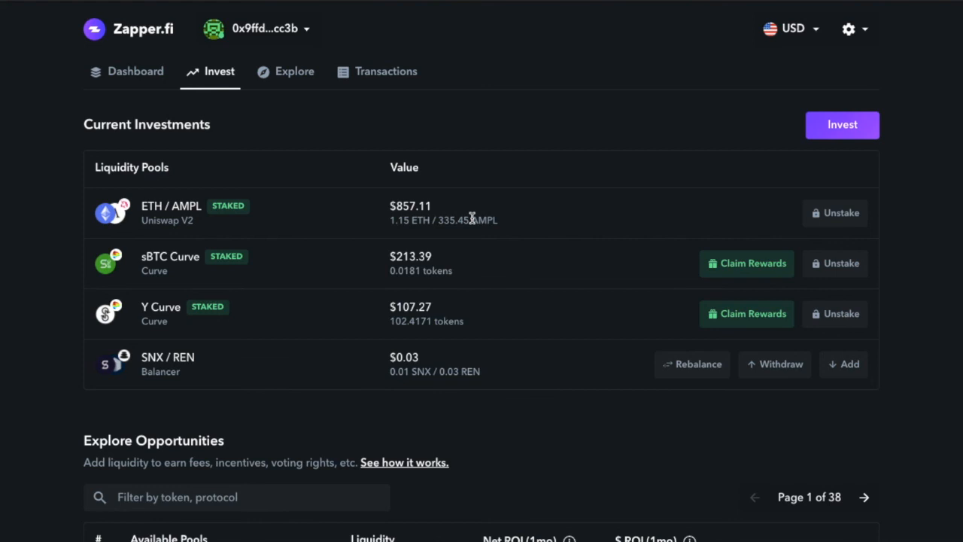
{"action": "mouse_move", "coordinate": [726, 211]}
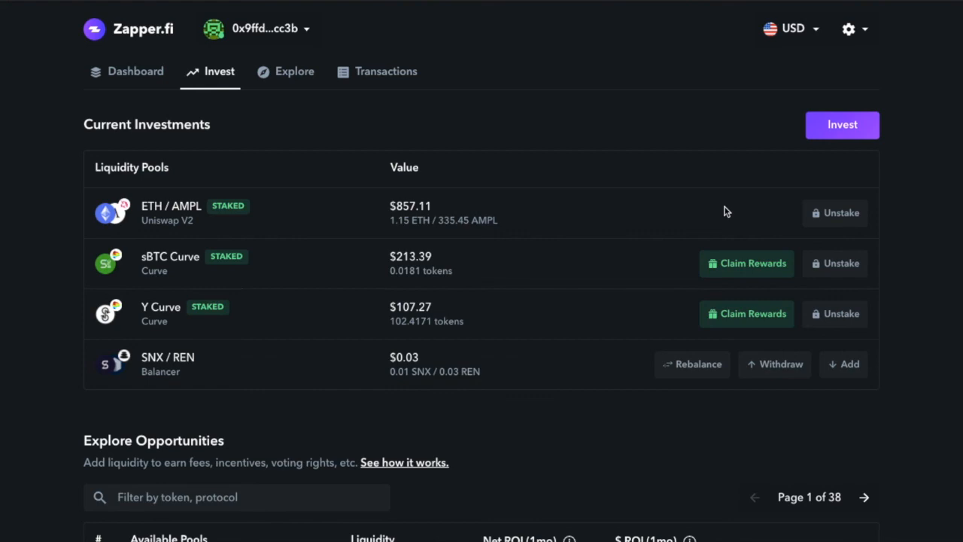
{"action": "mouse_move", "coordinate": [782, 227]}
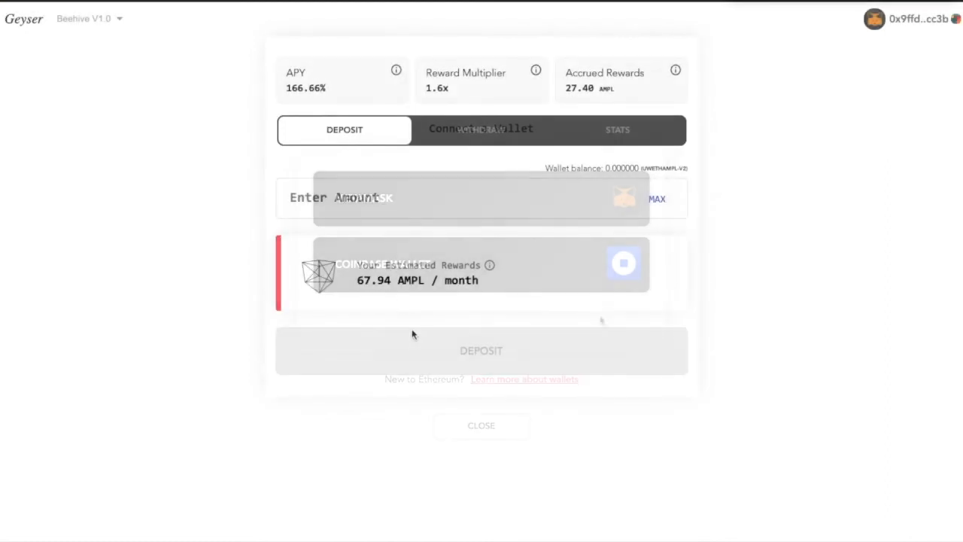
Dismiss the wallet prompt to review the staked ETH/AMPL position now at $857.11.
{"action": "left_click", "coordinate": [482, 130]}
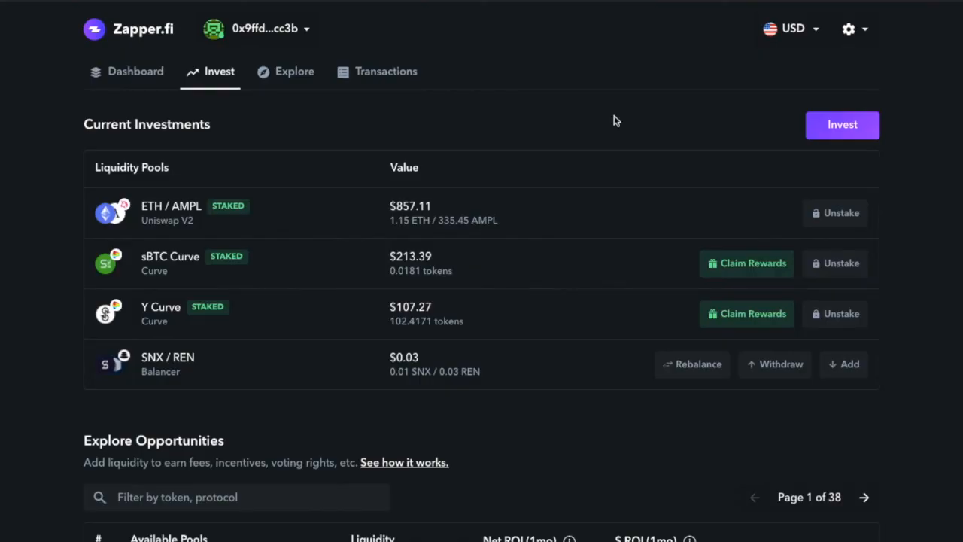
{"action": "mouse_move", "coordinate": [505, 184]}
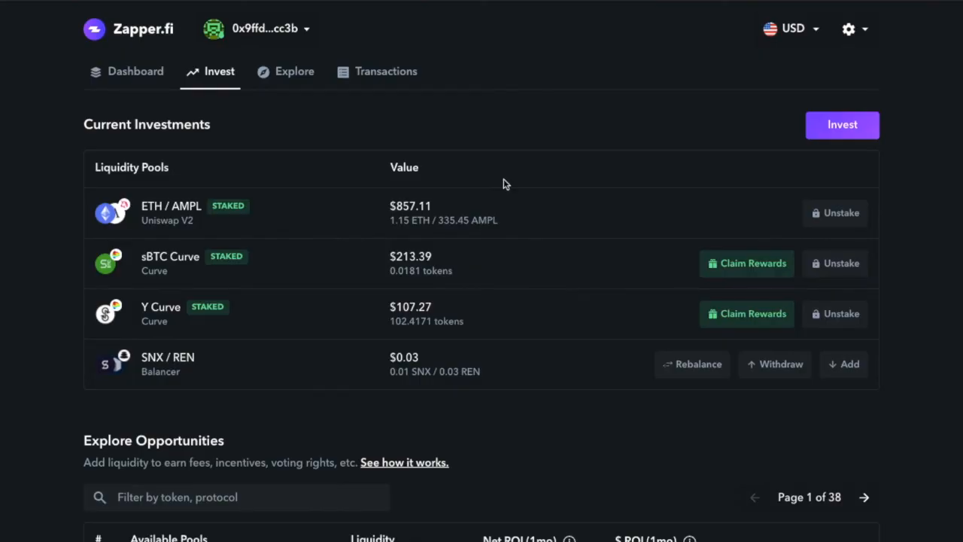